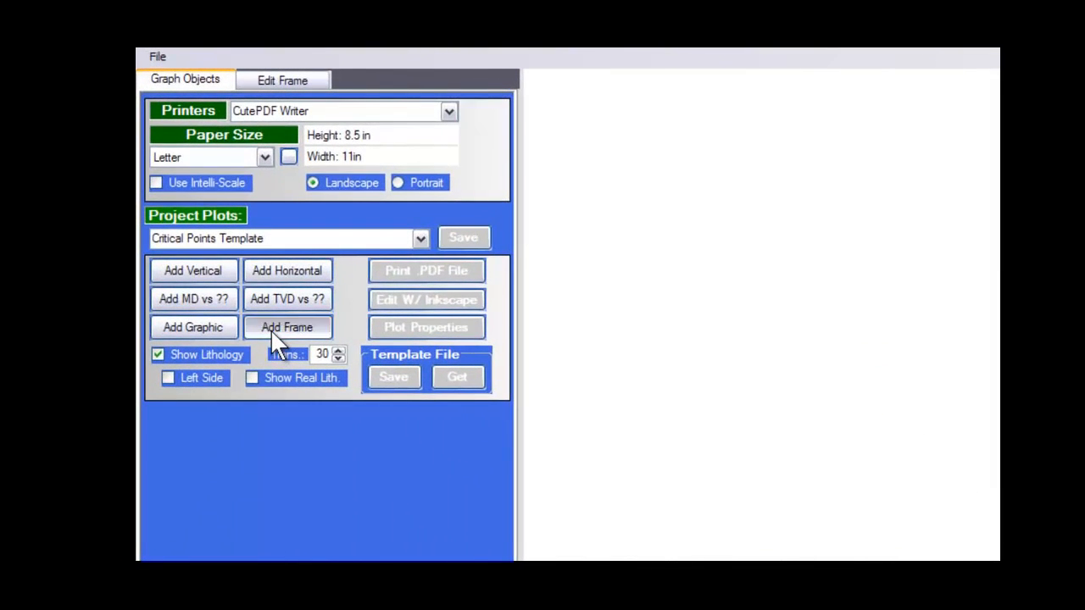
Step: Add a Critical Points frame showing the survey table on the plot page
click(287, 327)
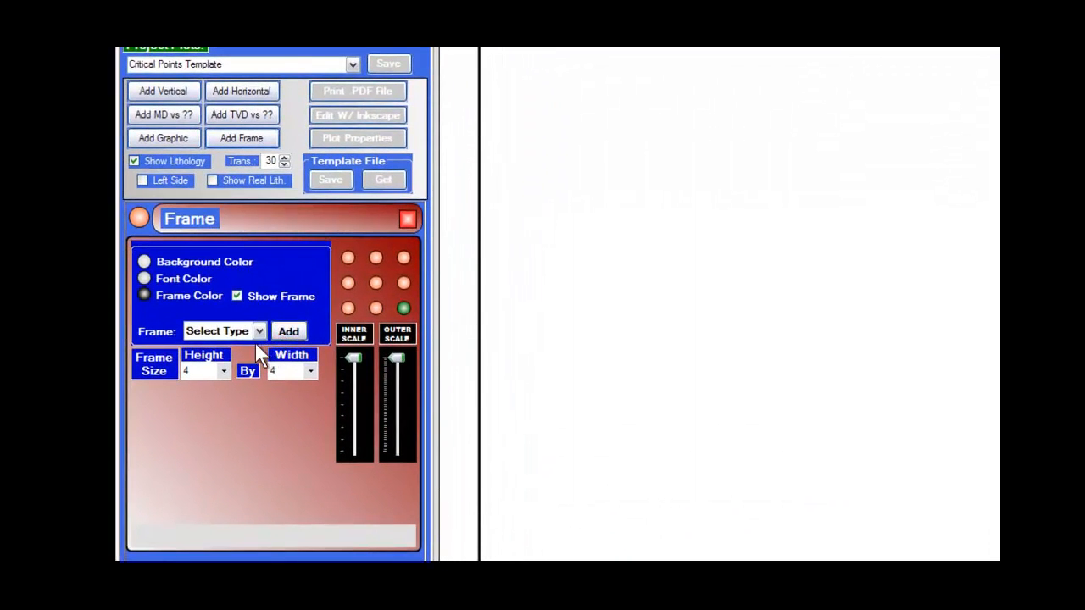
click(258, 331)
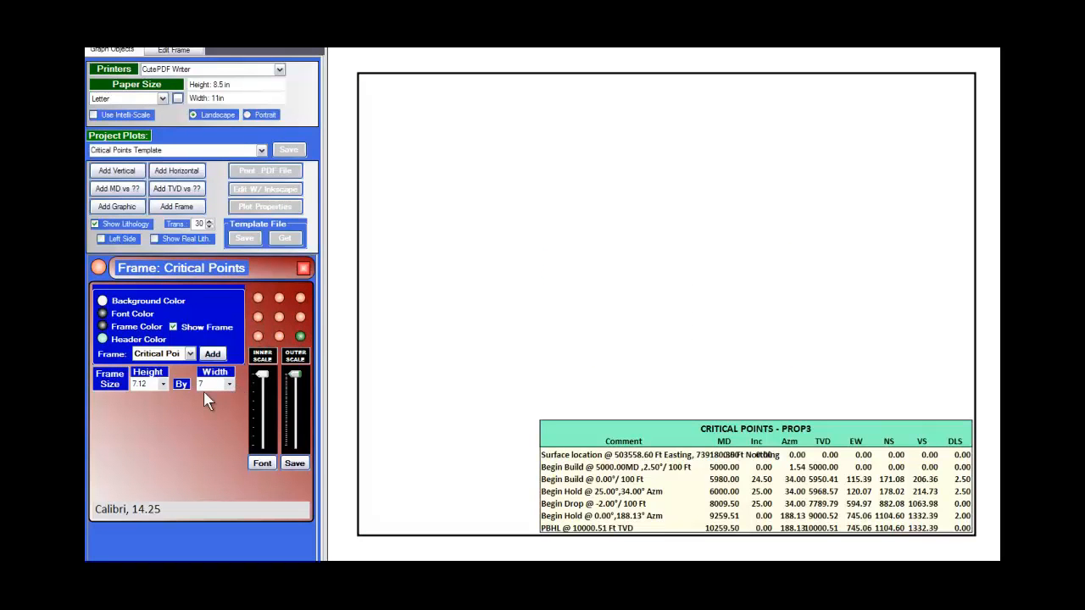
mouse_move(343, 431)
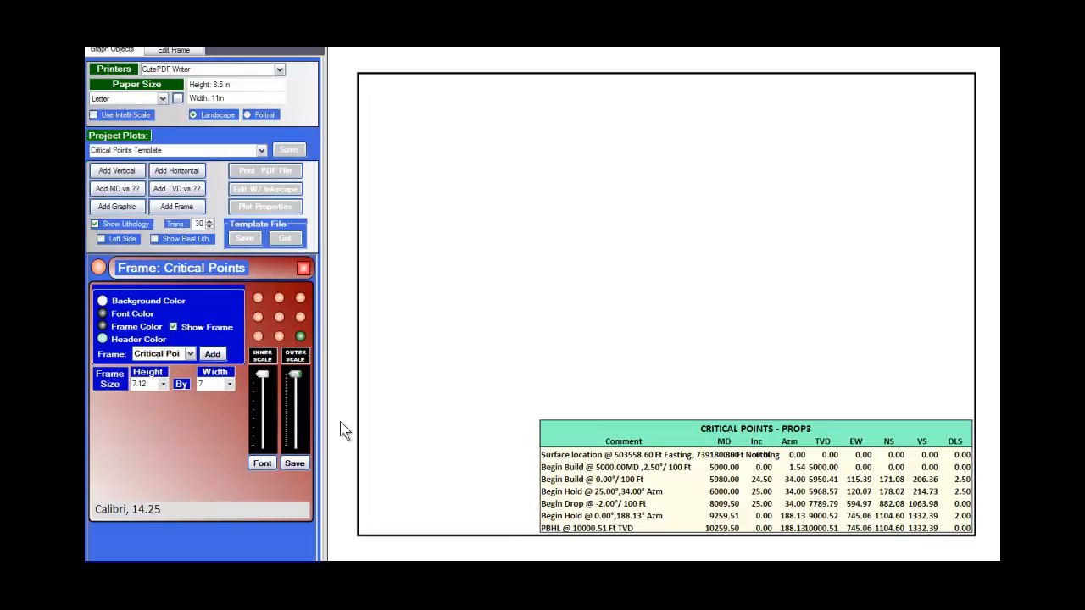
mouse_move(678, 500)
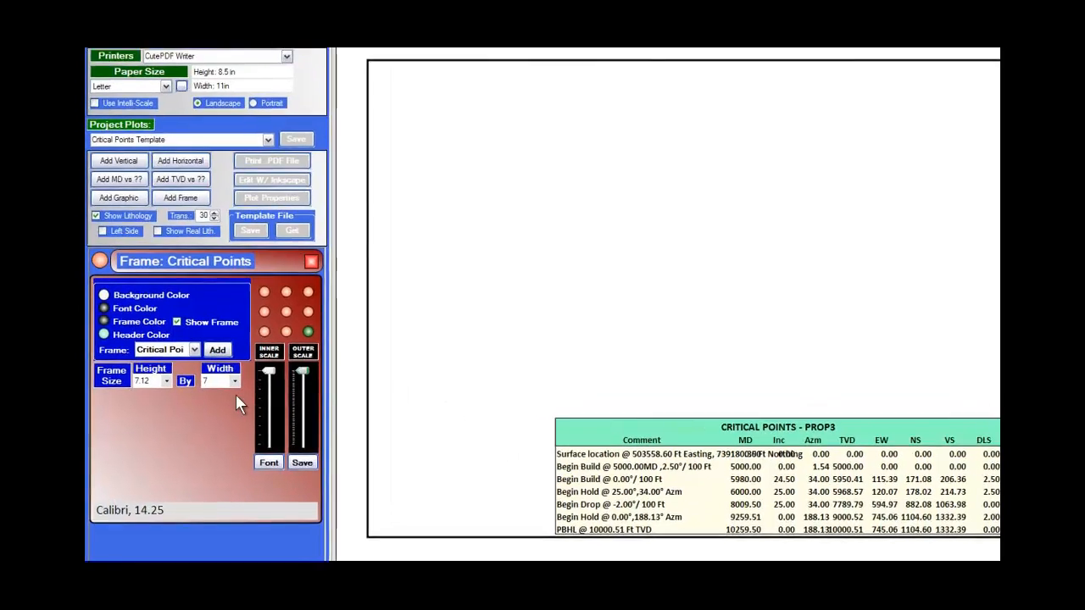
Step: Set the Critical Points frame width to 8.00
click(234, 380)
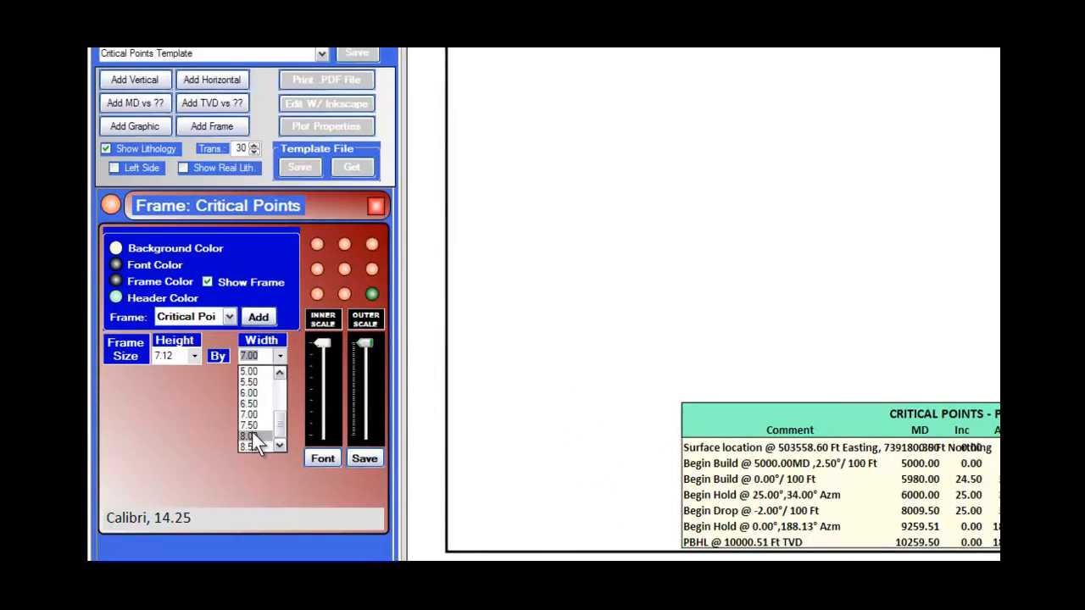
click(248, 436)
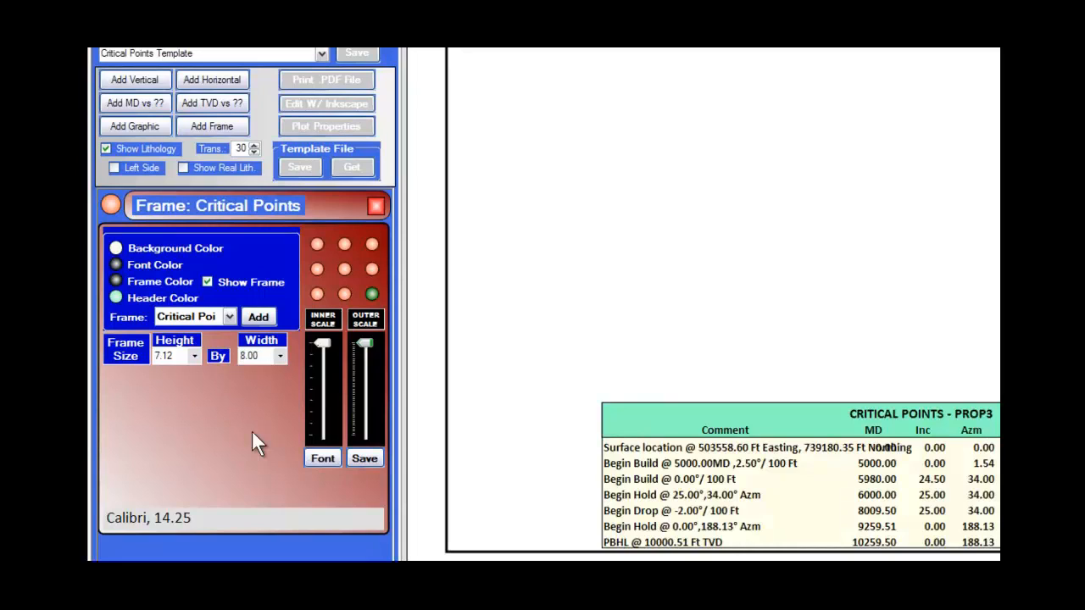
mouse_move(280, 369)
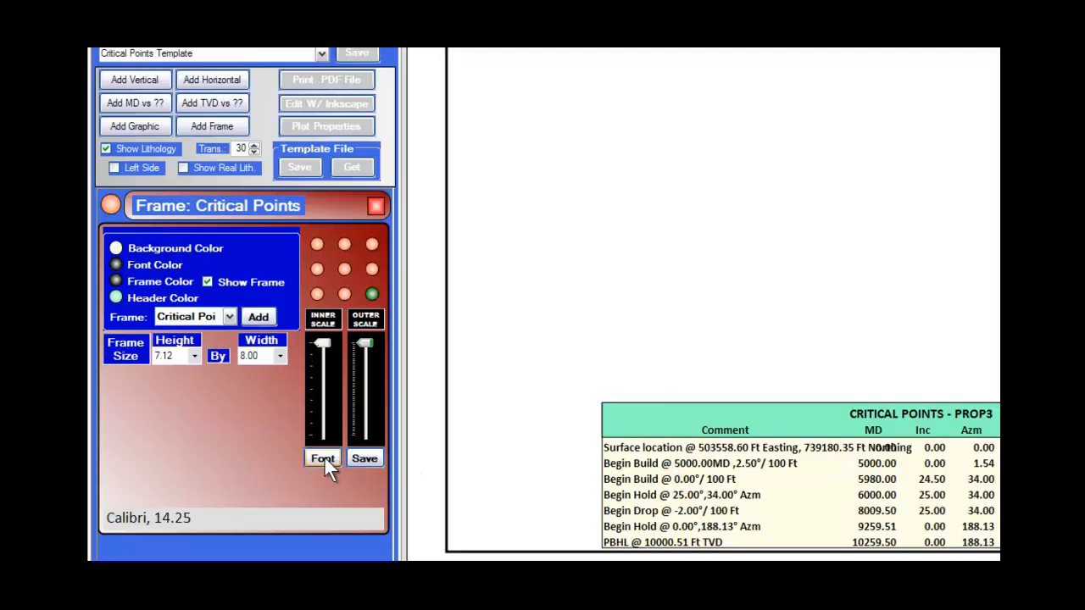
Step: Make the Critical Points table text green Century Bold Italic
click(322, 457)
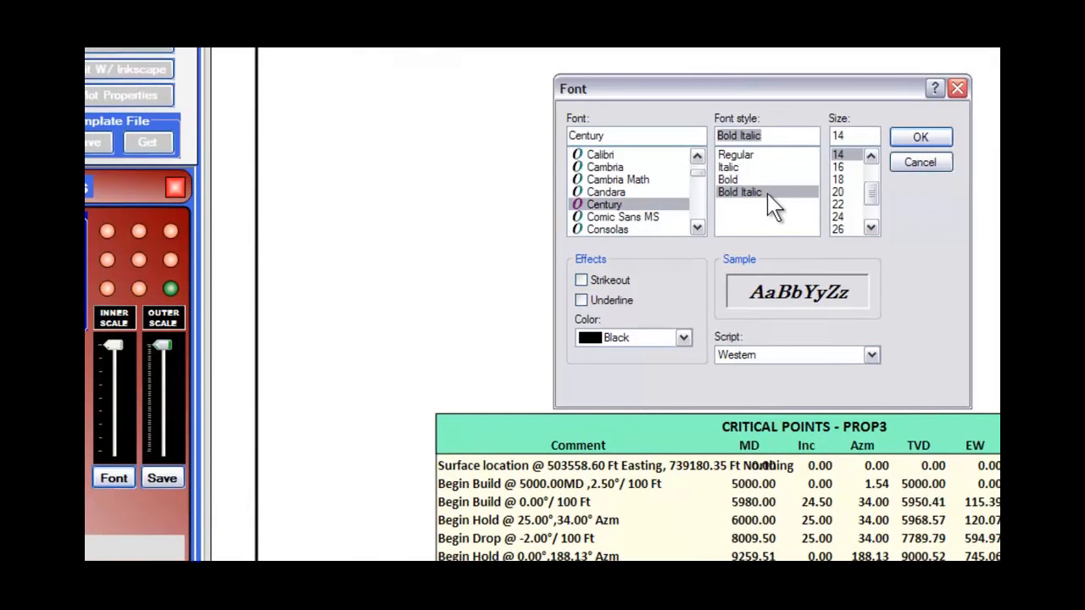
click(683, 337)
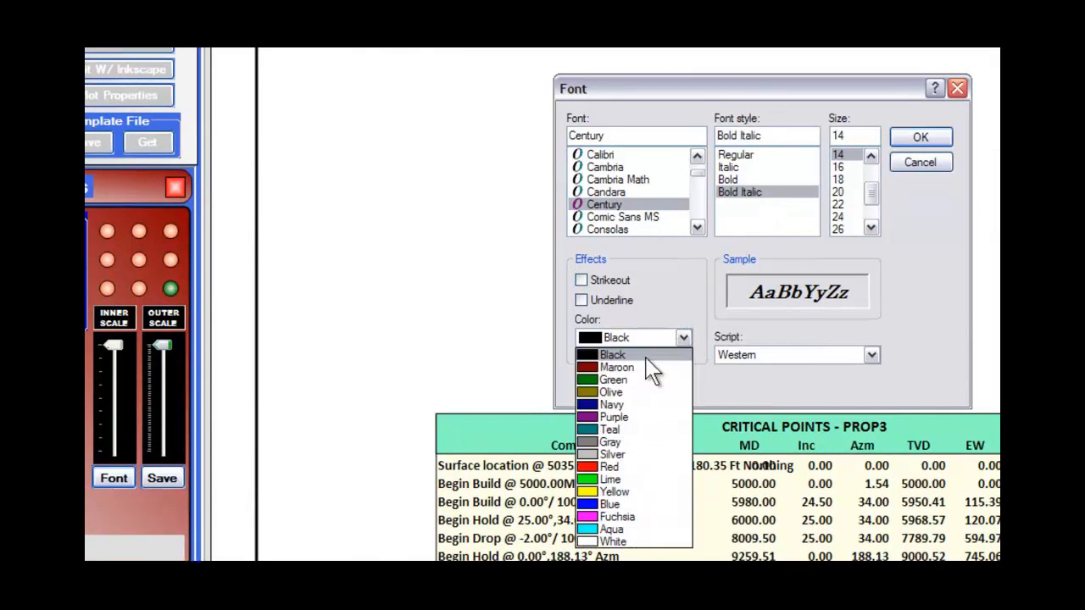
click(614, 380)
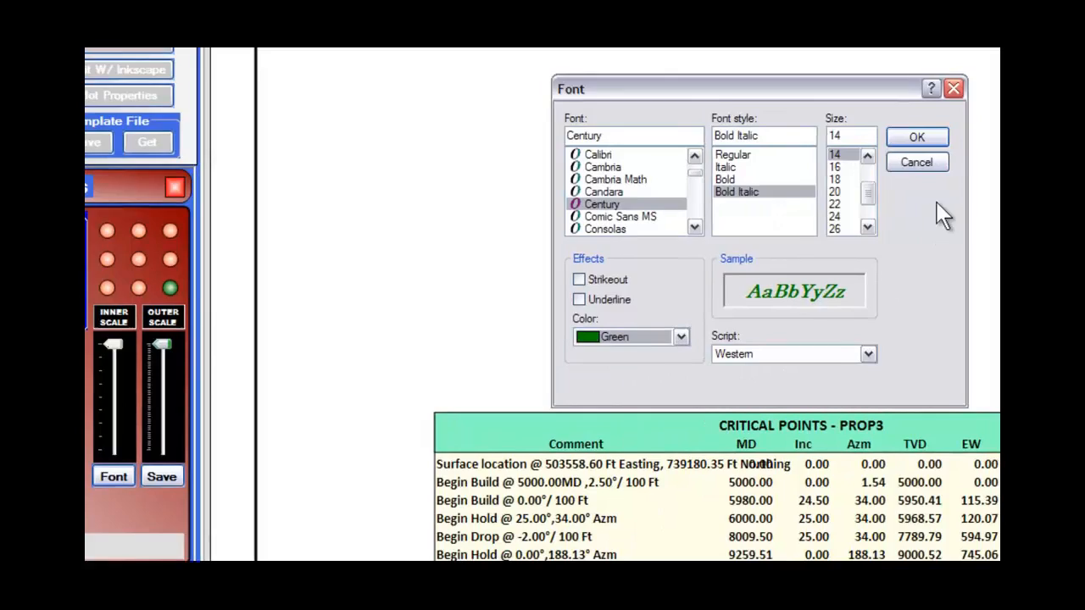
click(915, 136)
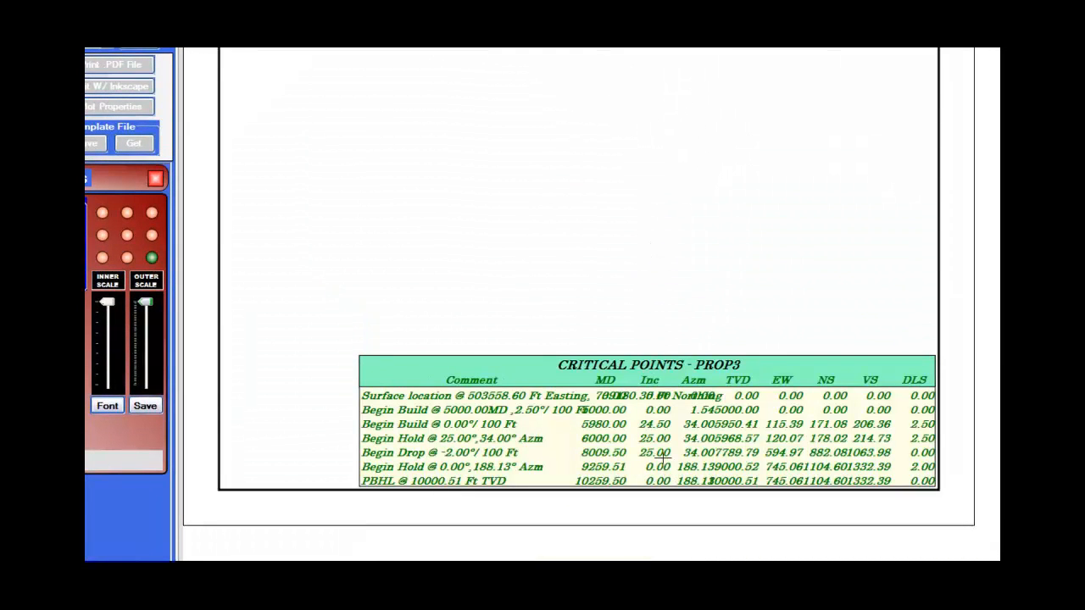
mouse_move(661, 455)
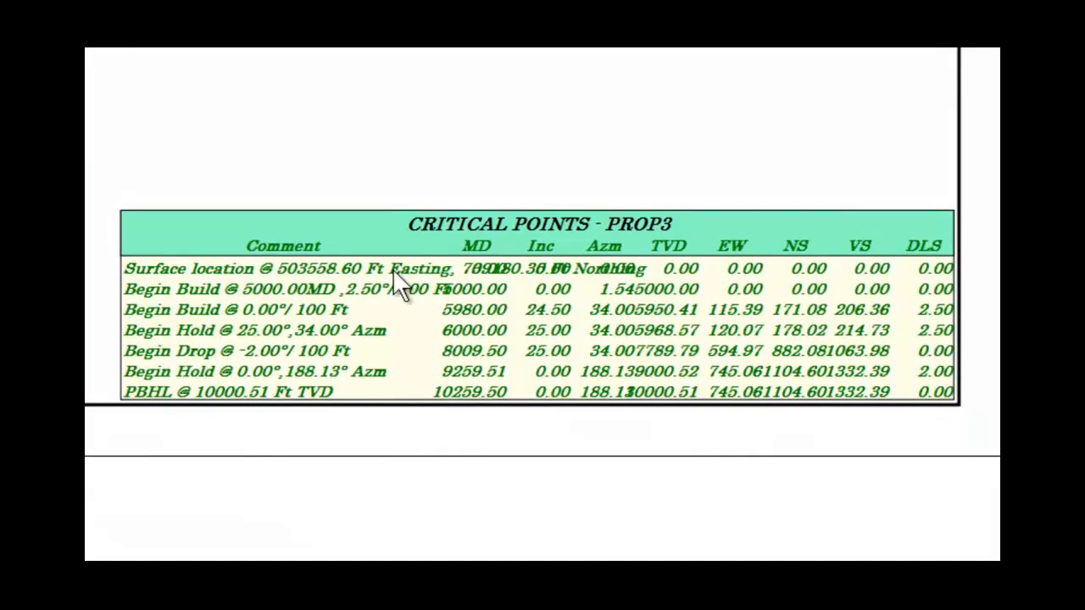
mouse_move(539, 292)
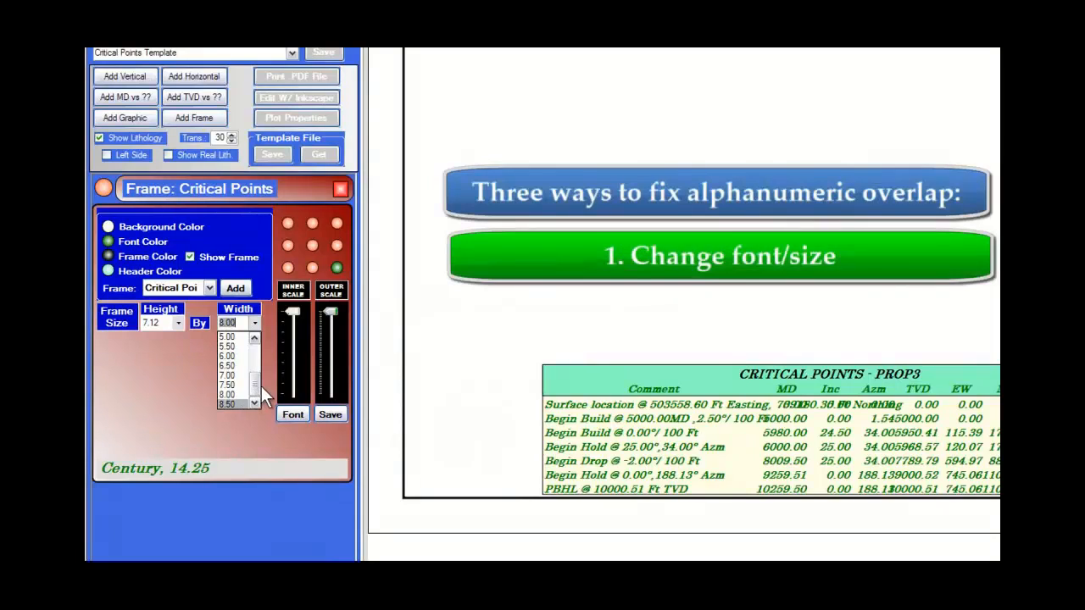
mouse_move(281, 369)
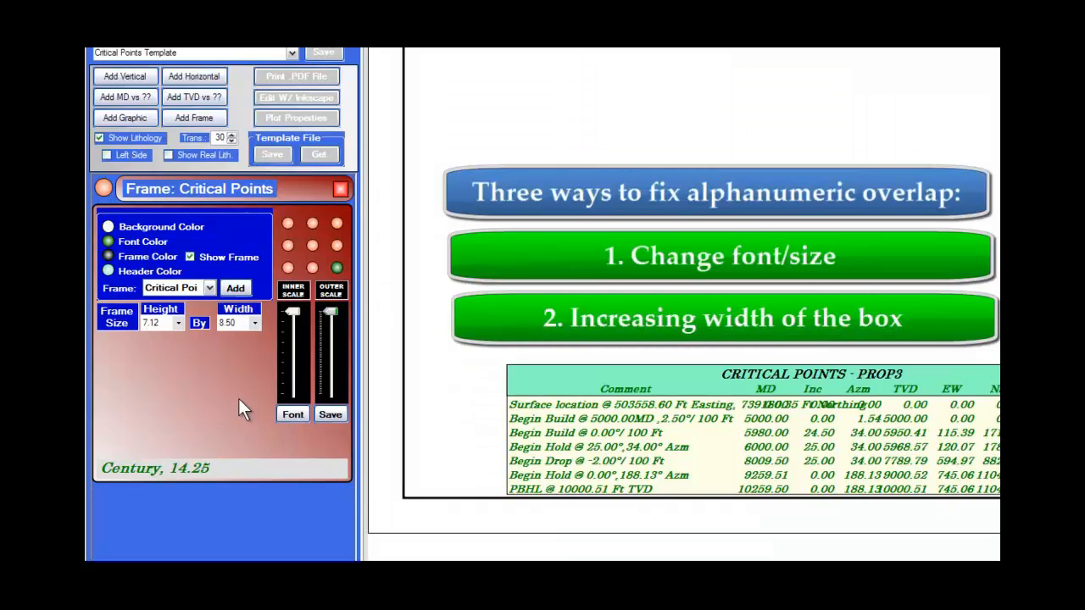
mouse_move(261, 383)
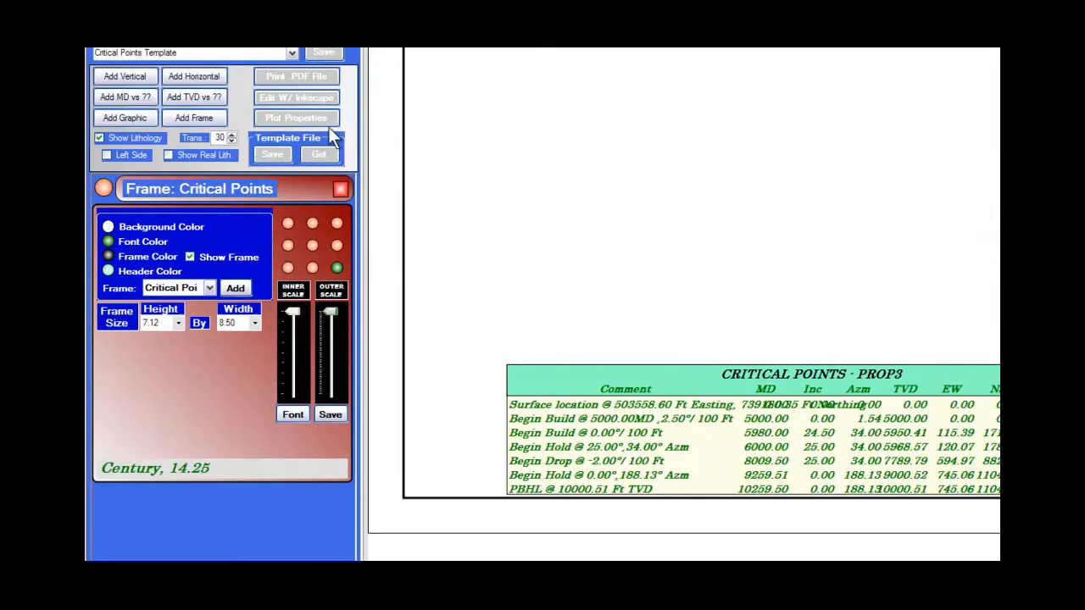
Step: Export the plot page with Edit W/ Inkscape so it opens in Inkscape
click(295, 97)
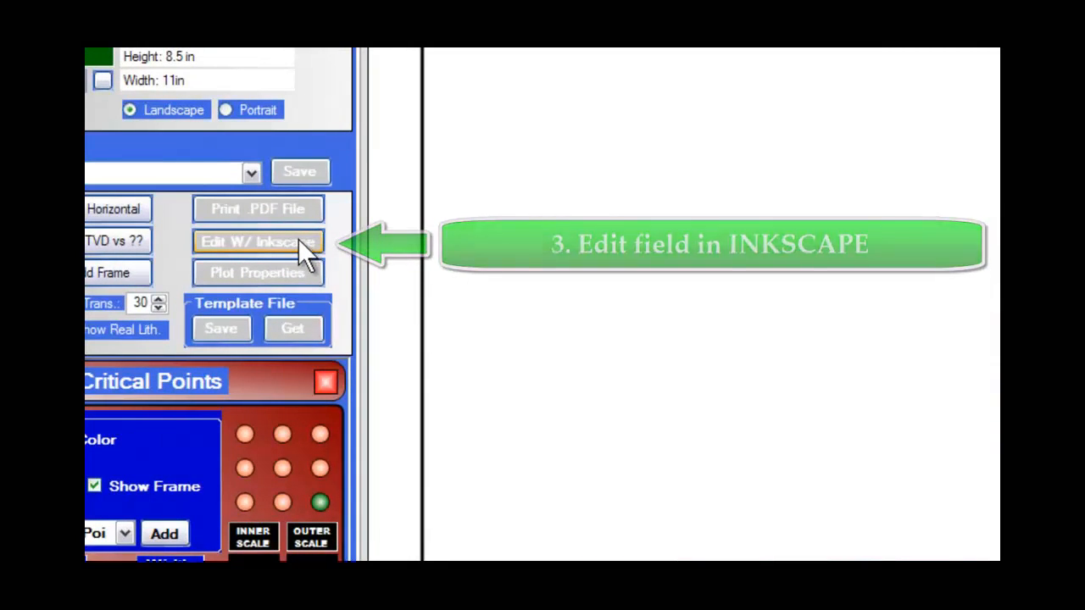
click(258, 241)
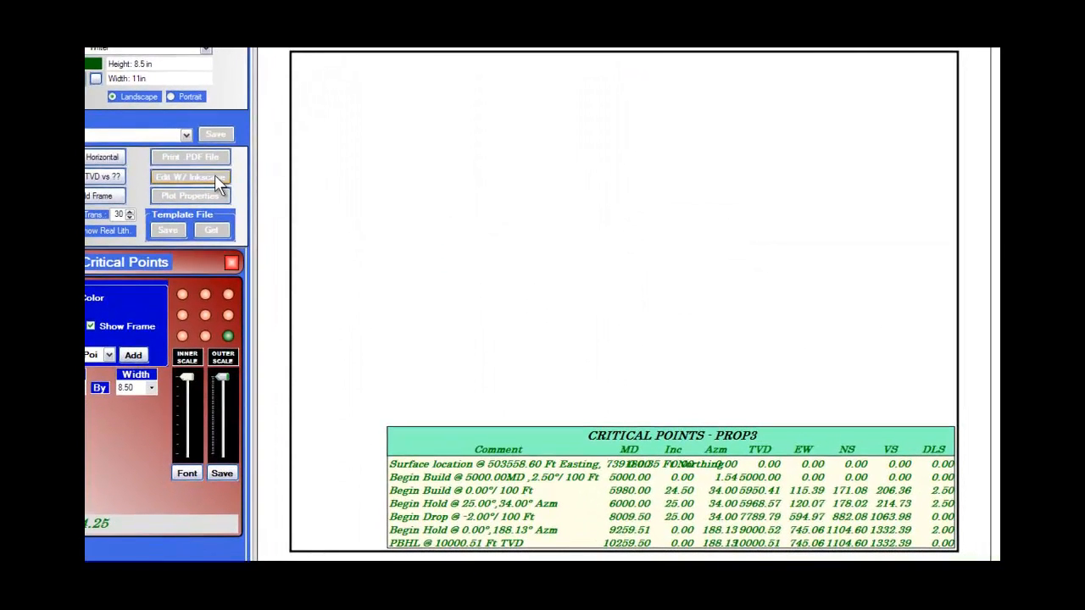
click(190, 178)
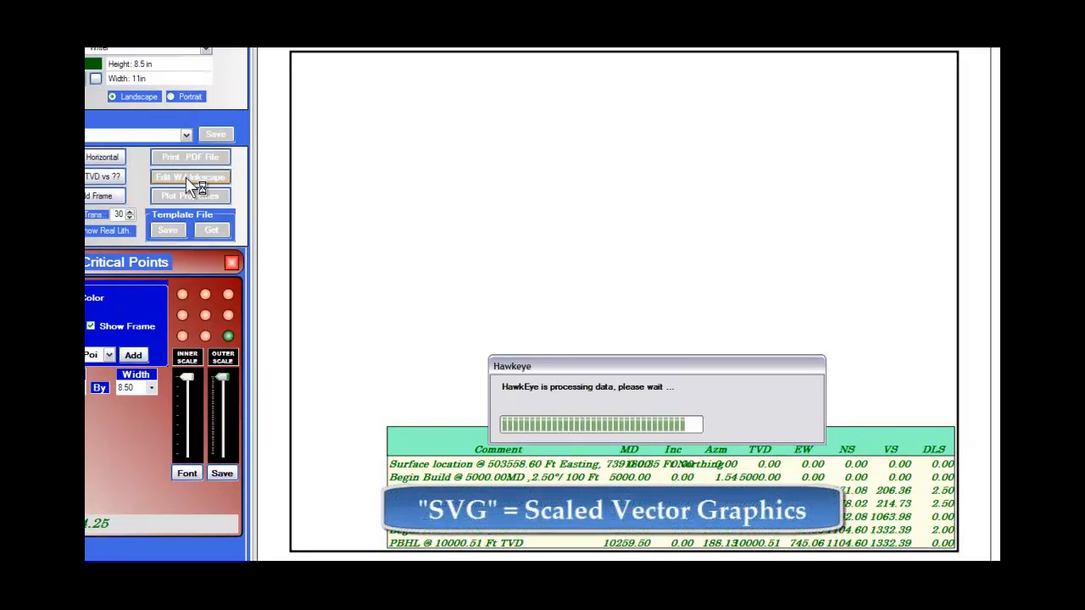
click(190, 176)
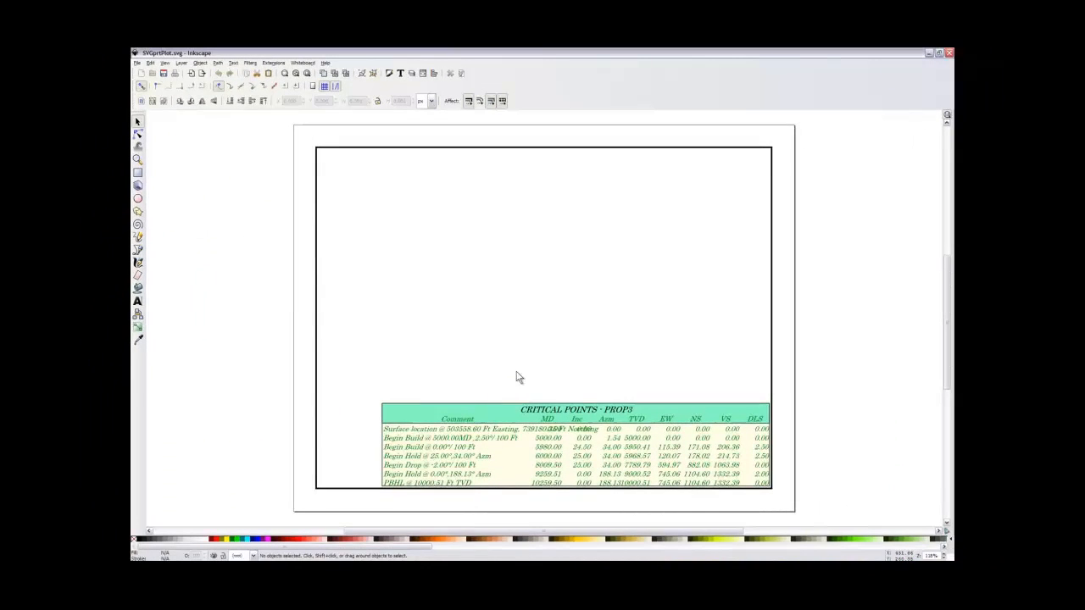
mouse_move(508, 224)
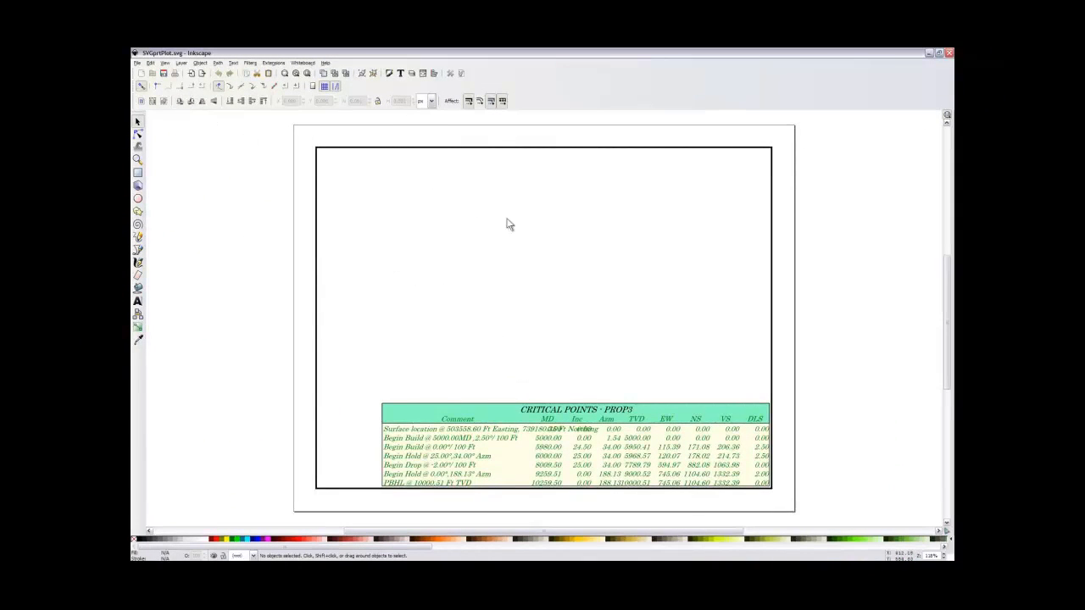
mouse_move(517, 424)
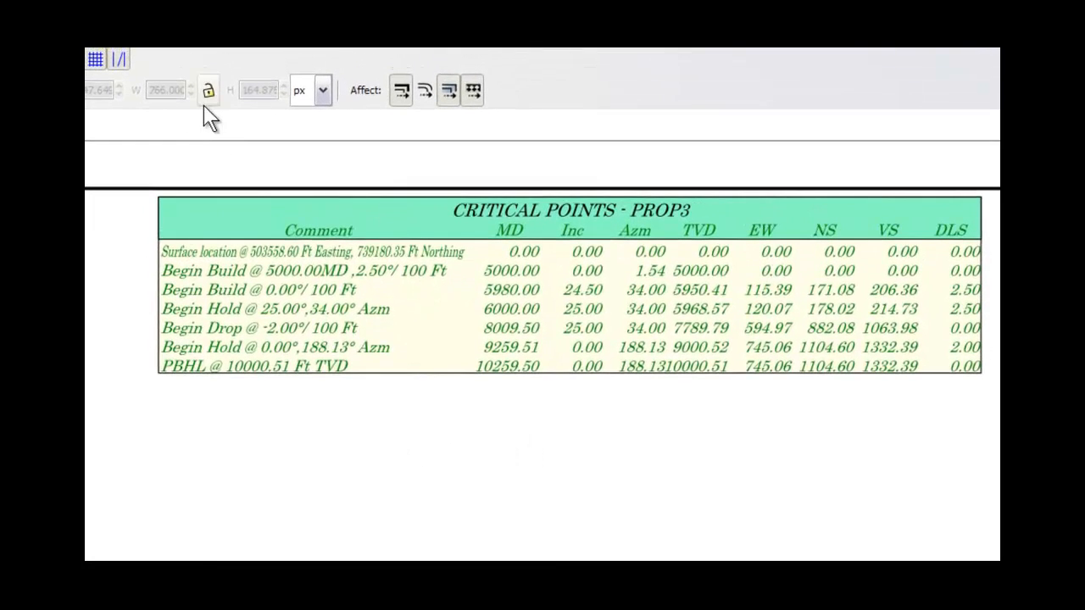
Step: Lock the W/H ratio so the surface location text keeps its proportions when shrunk
click(208, 90)
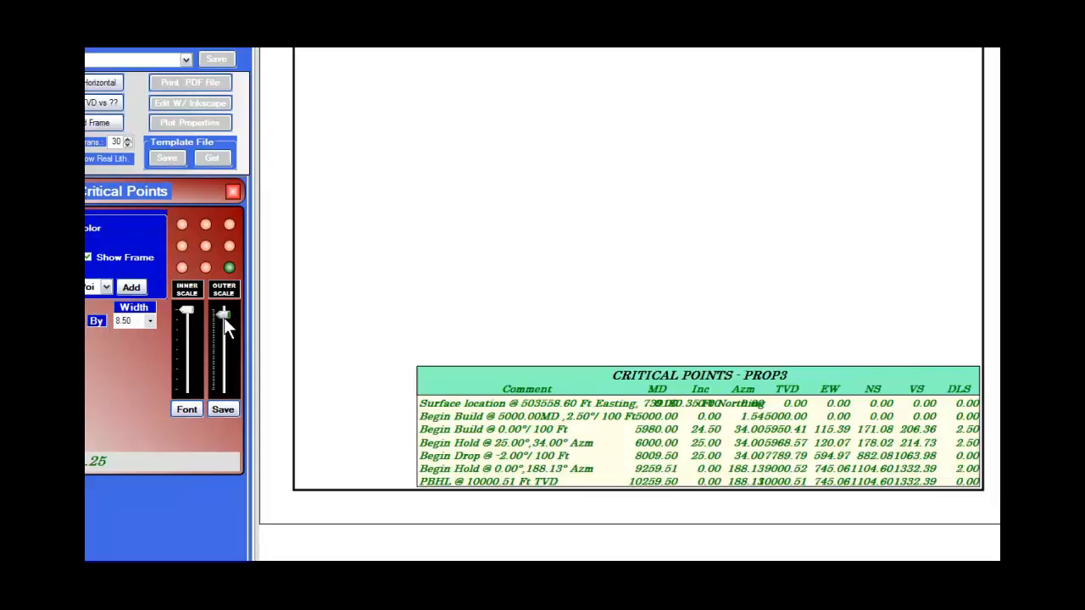
Step: Lower the Outer Scale slider to shrink the Critical Points table on the page
drag(223, 314, 224, 330)
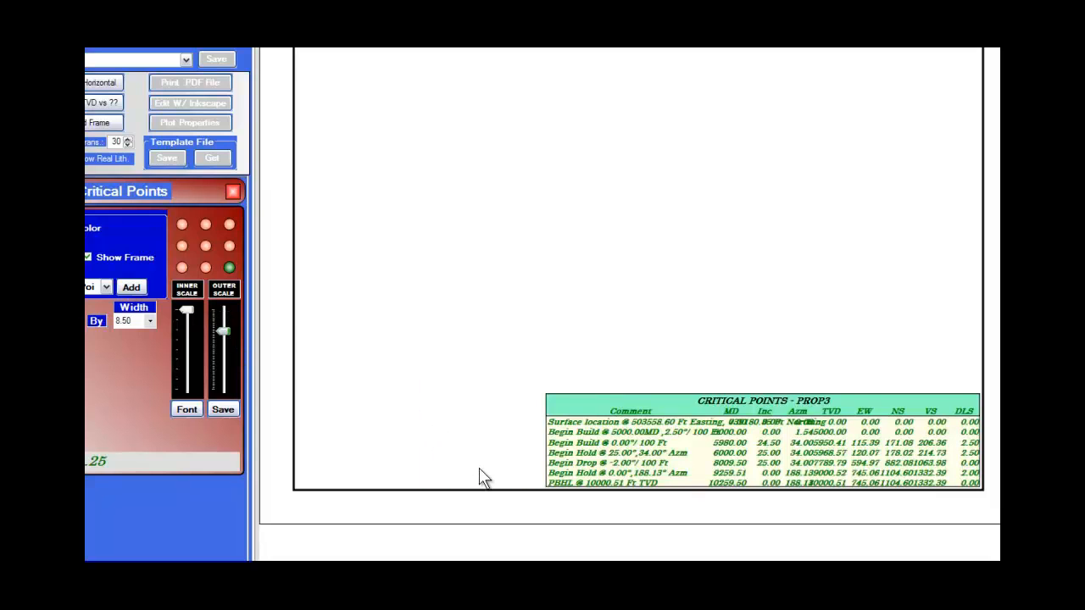